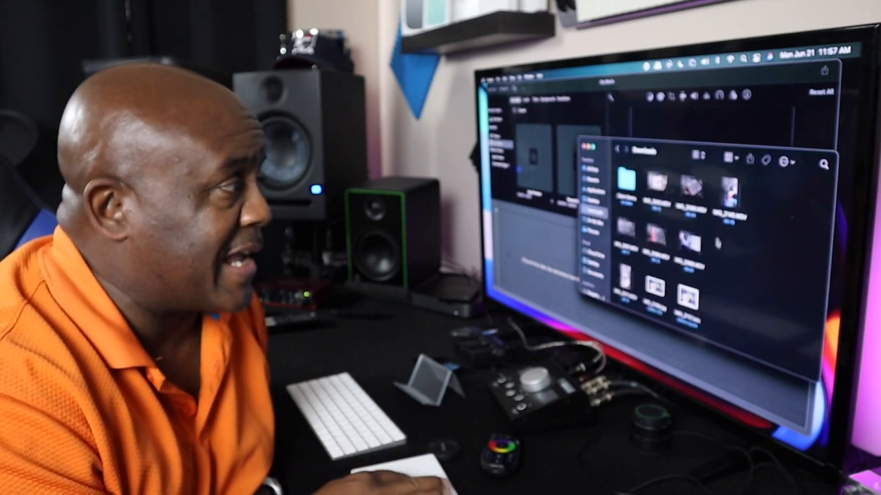
Step: Drag IMG_2140.MOV from the Downloads folder into the iMovie timeline
left_click_drag(738, 200, 137, 452)
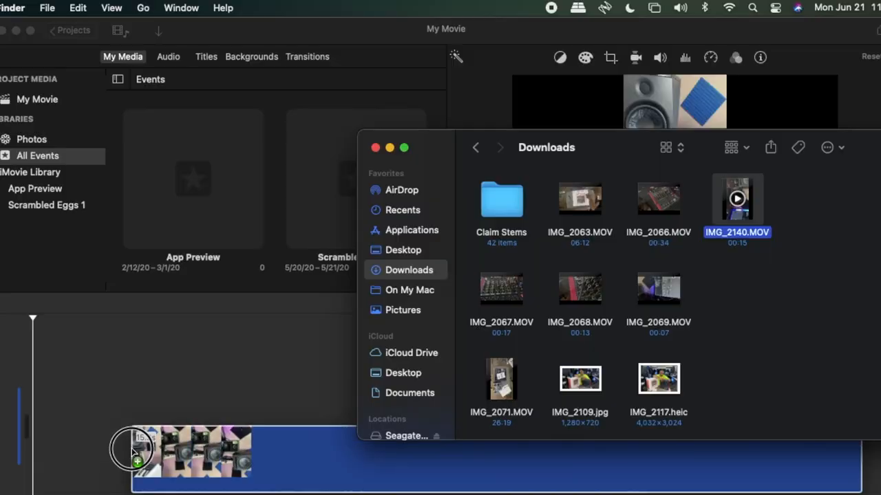